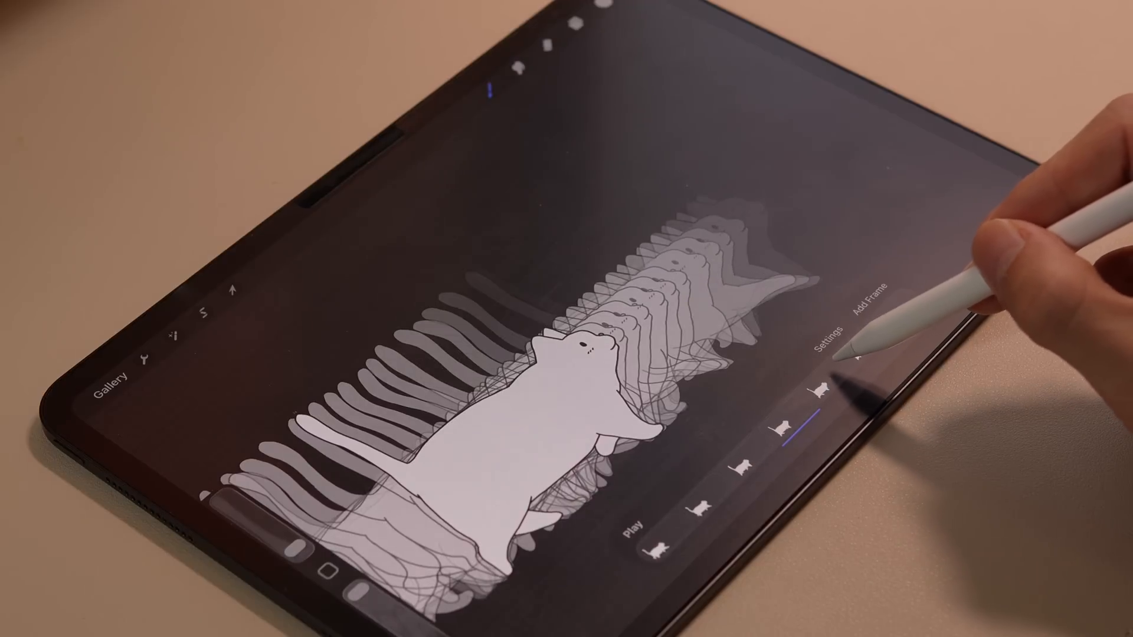
Scroll the iPad comparison page past the keyboard rows to the Camera section
left_click(628, 519)
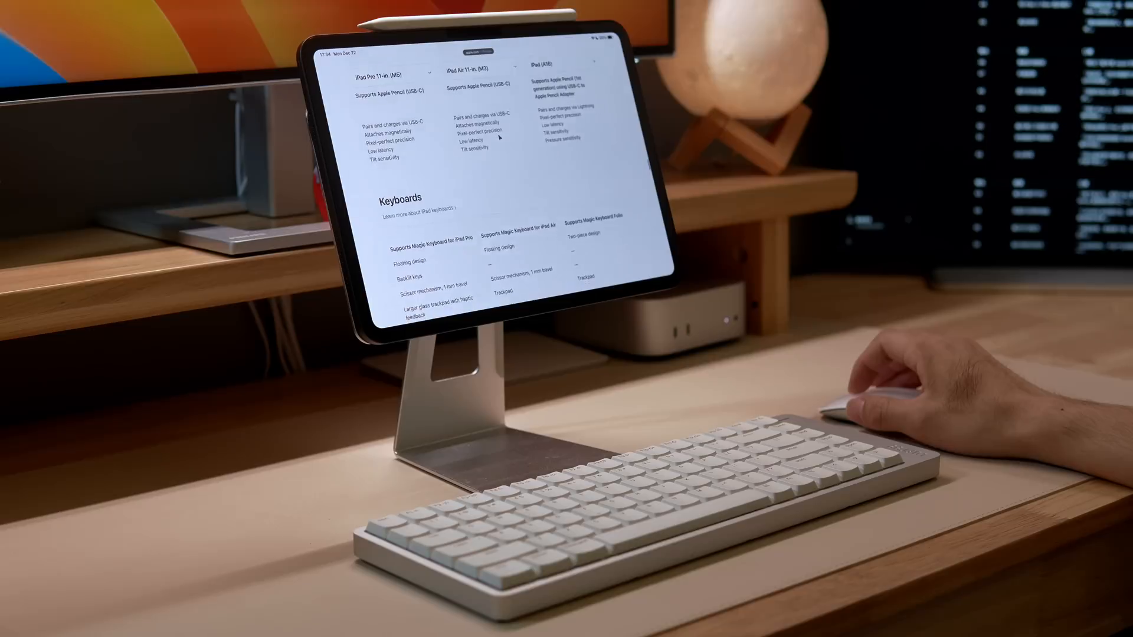
scroll("down", 3)
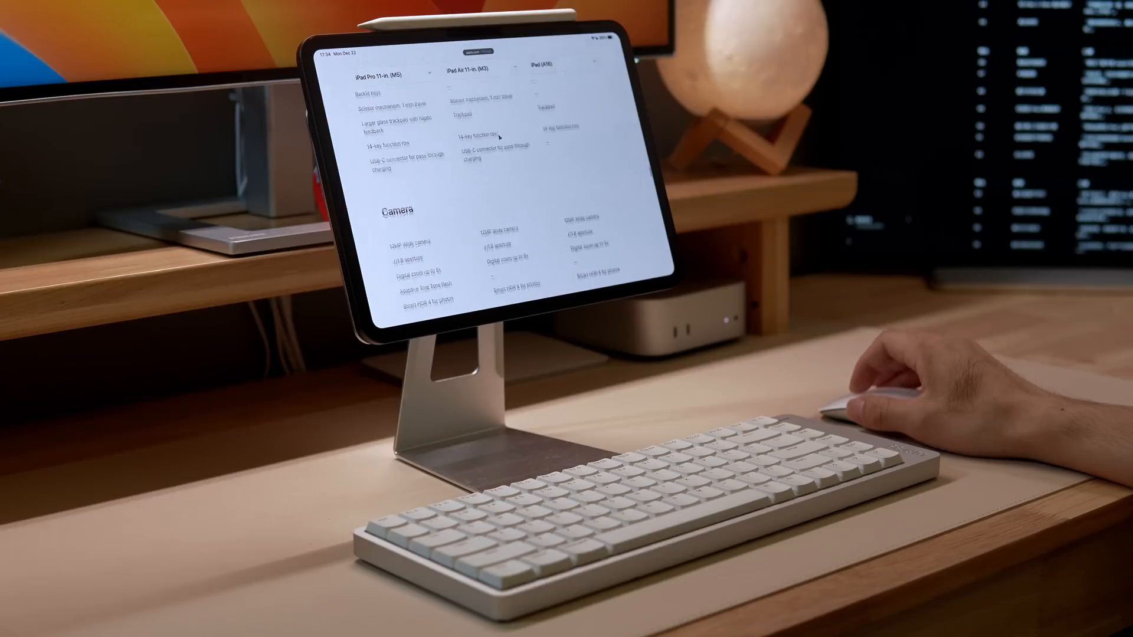